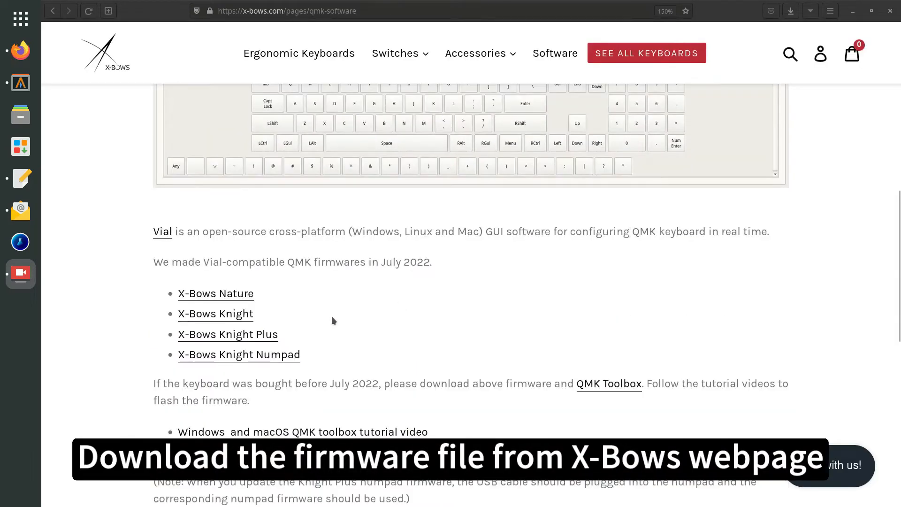
Save the X-Bows Nature link as xbows_nature_vial.hex into Downloads.
right_click(216, 294)
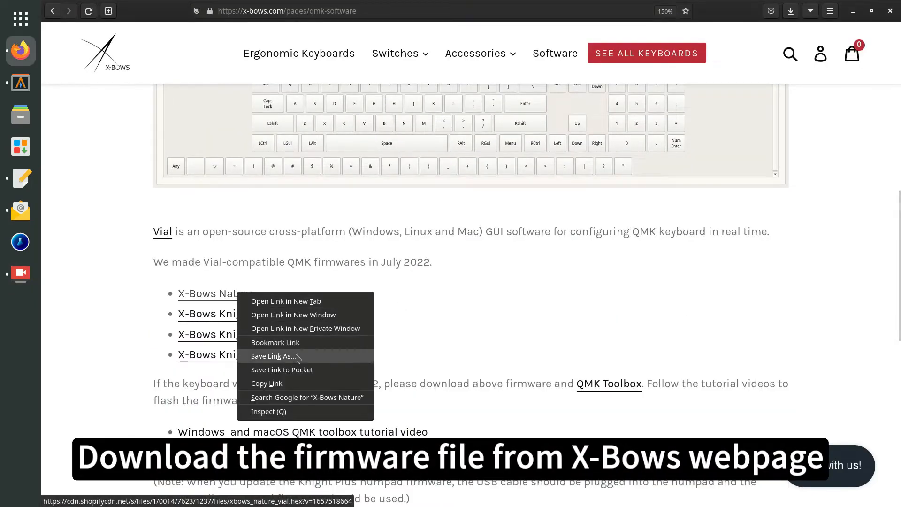
left_click(274, 356)
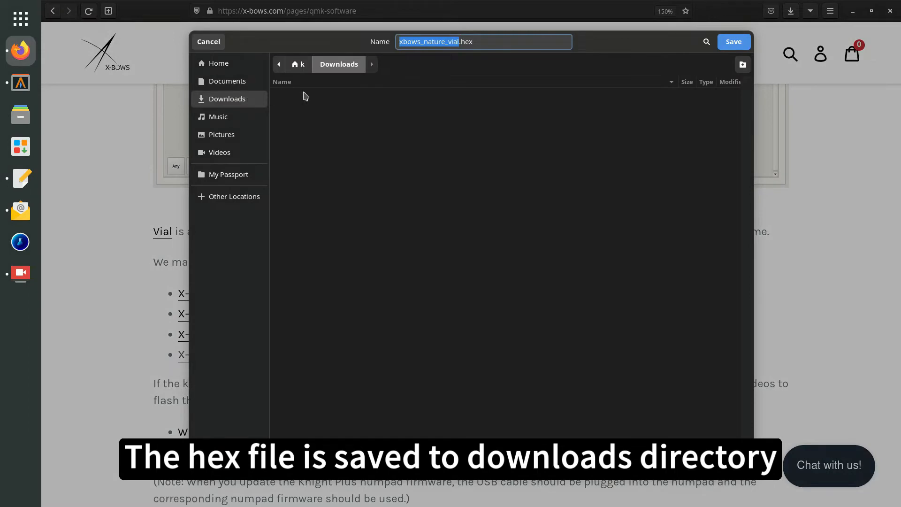
left_click(734, 41)
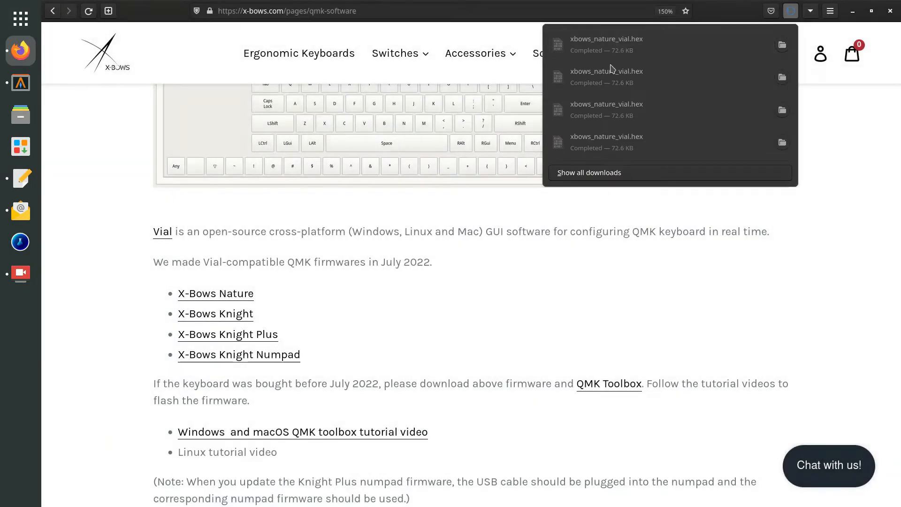
In the terminal, run pwd and ls to confirm xbows_nature_vial.hex is in Downloads.
left_click(20, 82)
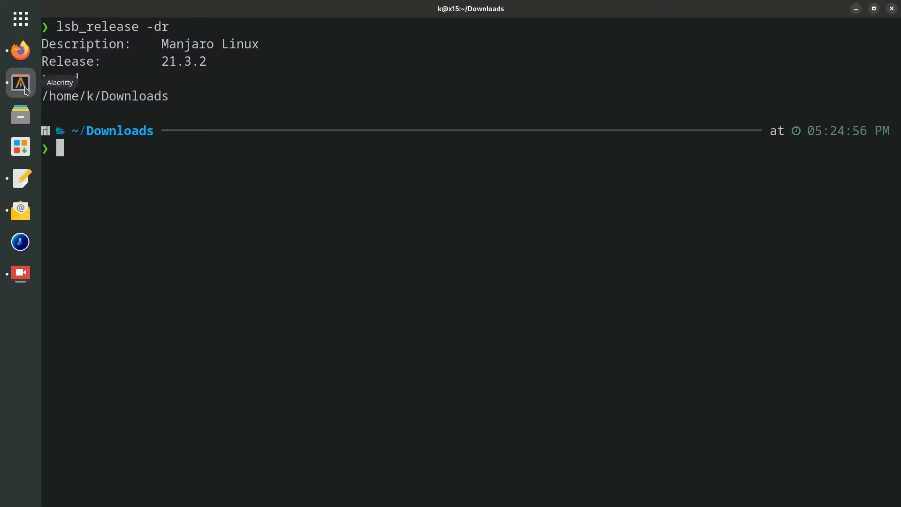
type("pwd")
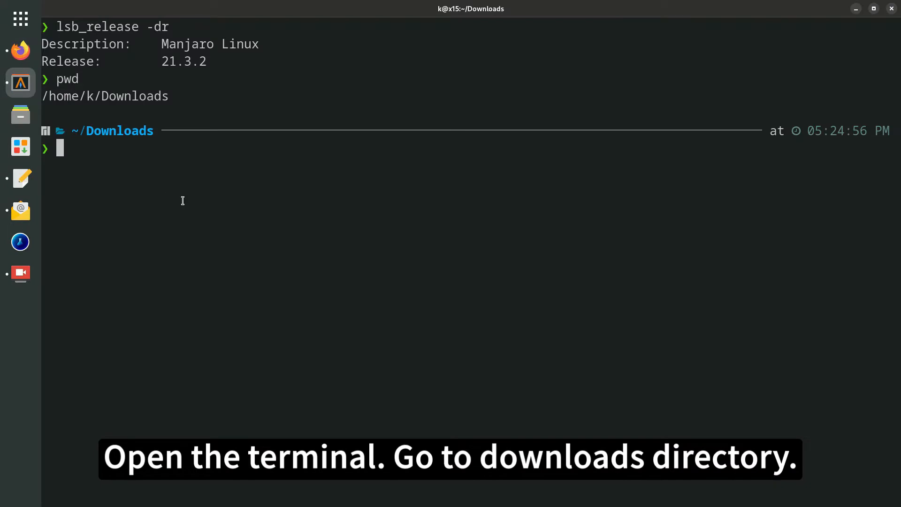
type("ls")
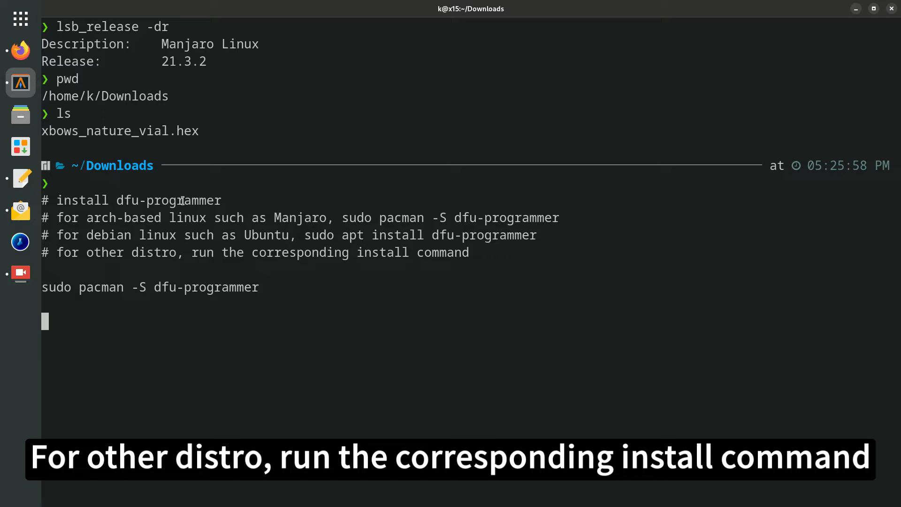
Run sudo pacman -S dfu-programmer, confirm with y, then clear the screen.
key("Return")
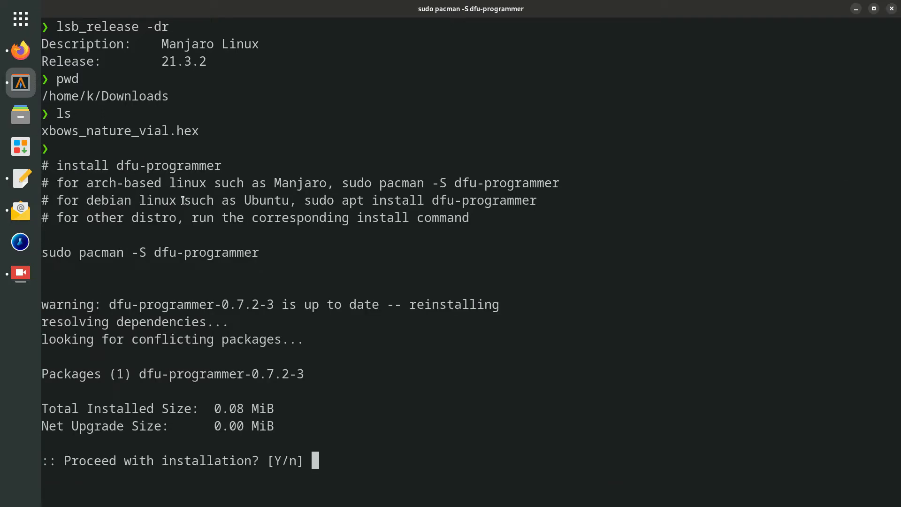
type("y")
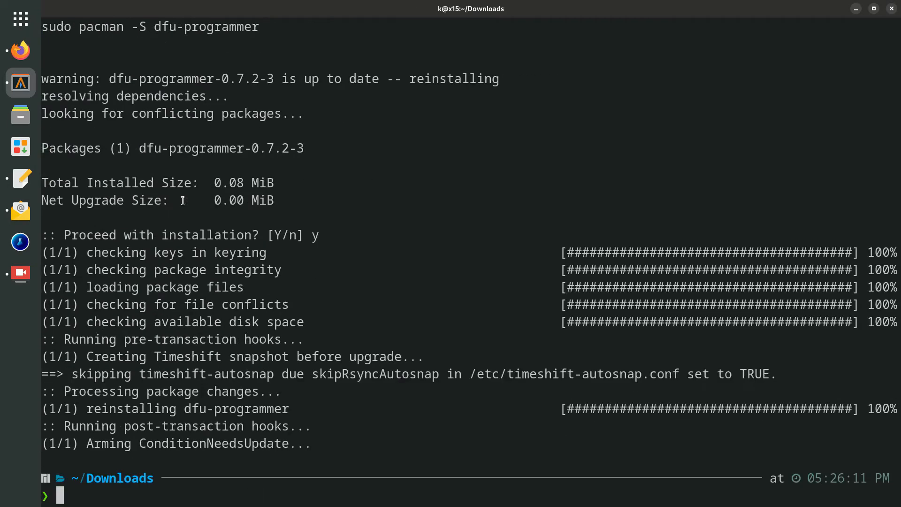
type("clear")
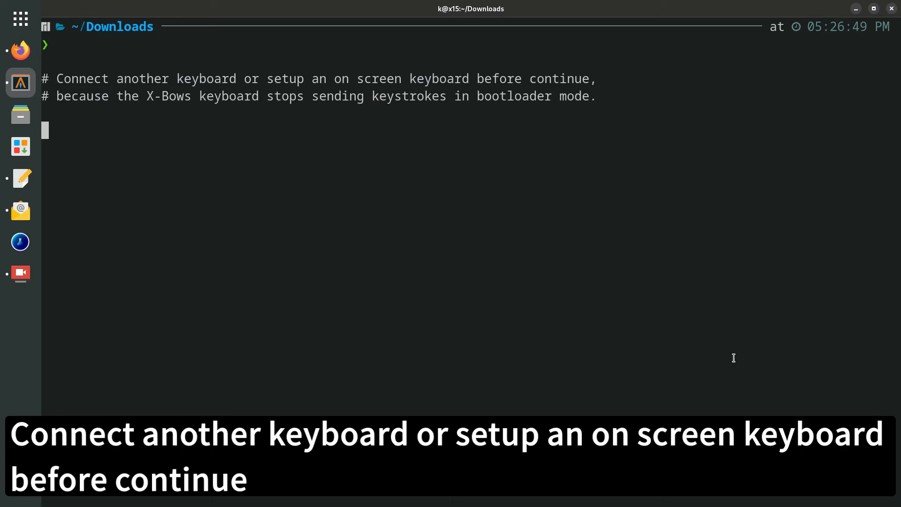
mouse_move(742, 363)
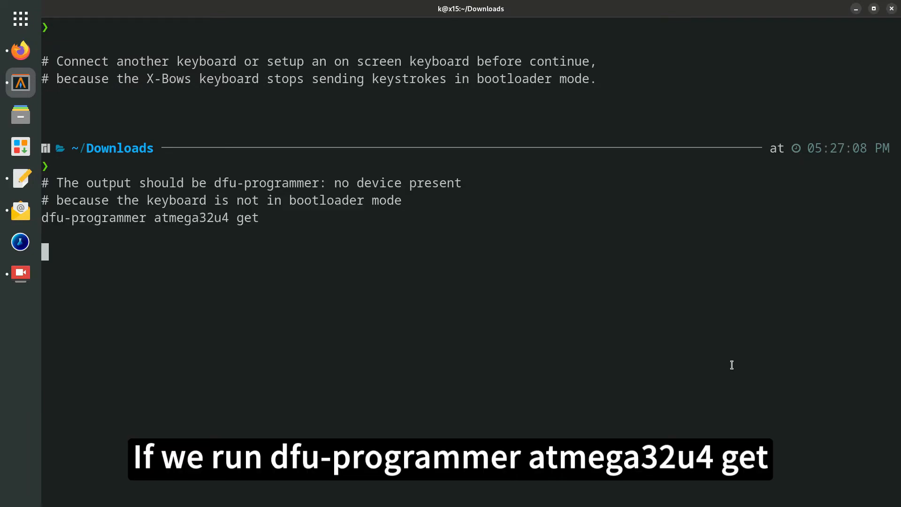
Run dfu-programmer atmega32u4 get until it reports Bootloader Version 0x00, then start typing clear.
key("Return")
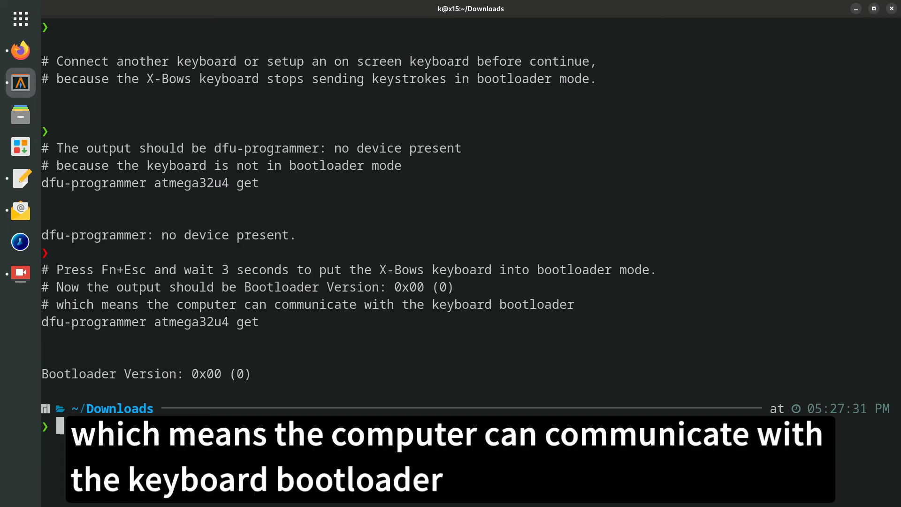
type("c")
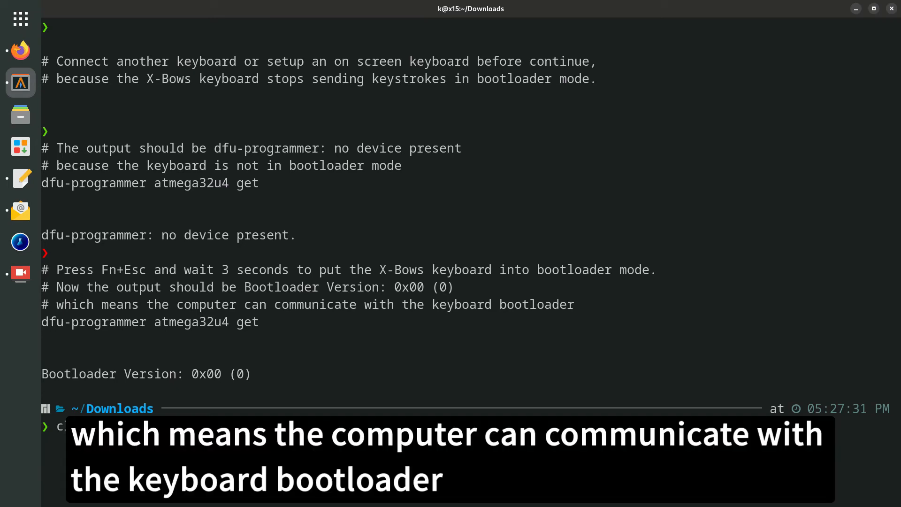